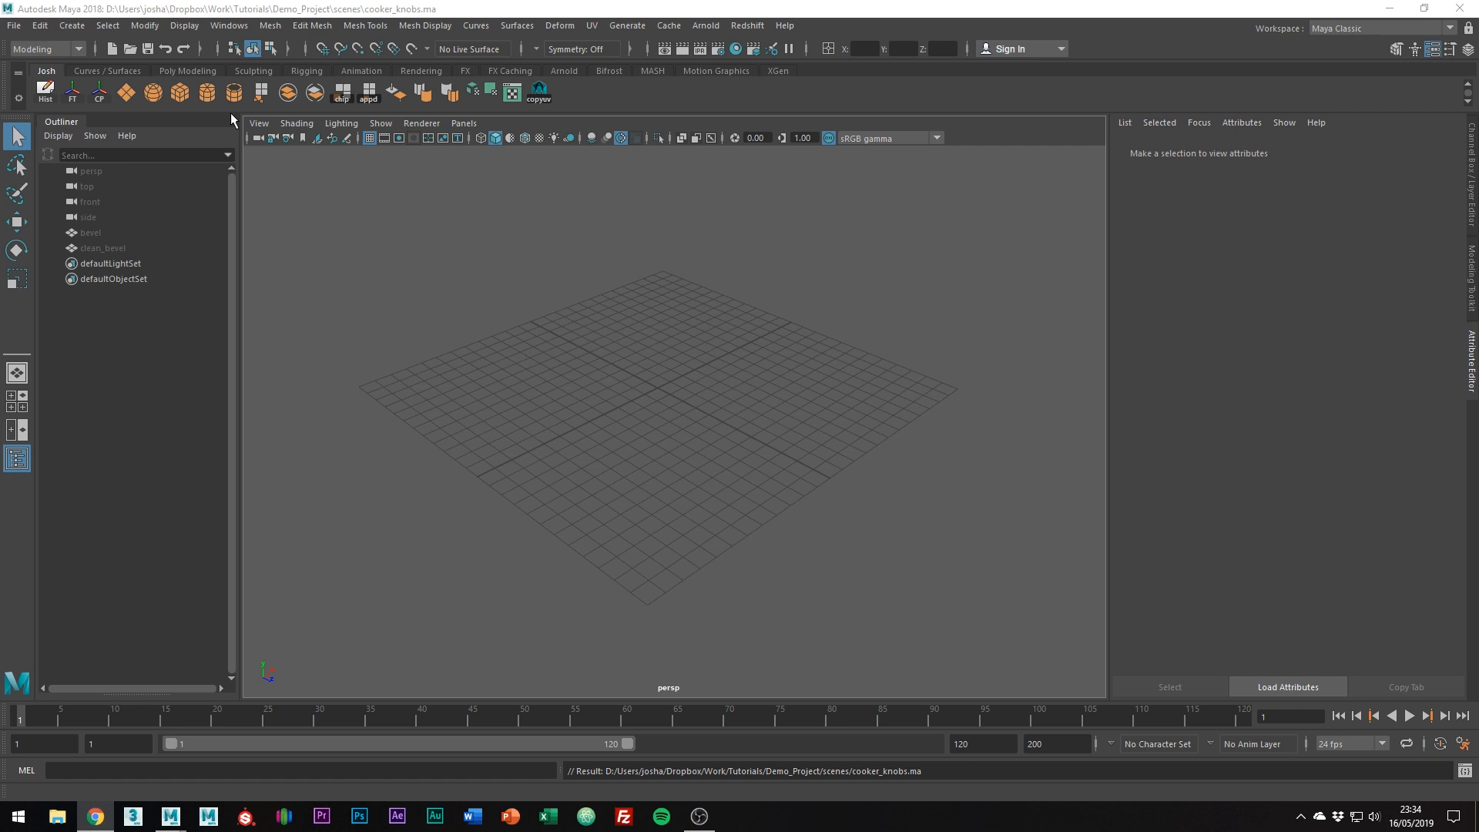
# - Draw a wide, low polygon cylinder (pCylinder1) at the grid centre
pyautogui.click(178, 92)
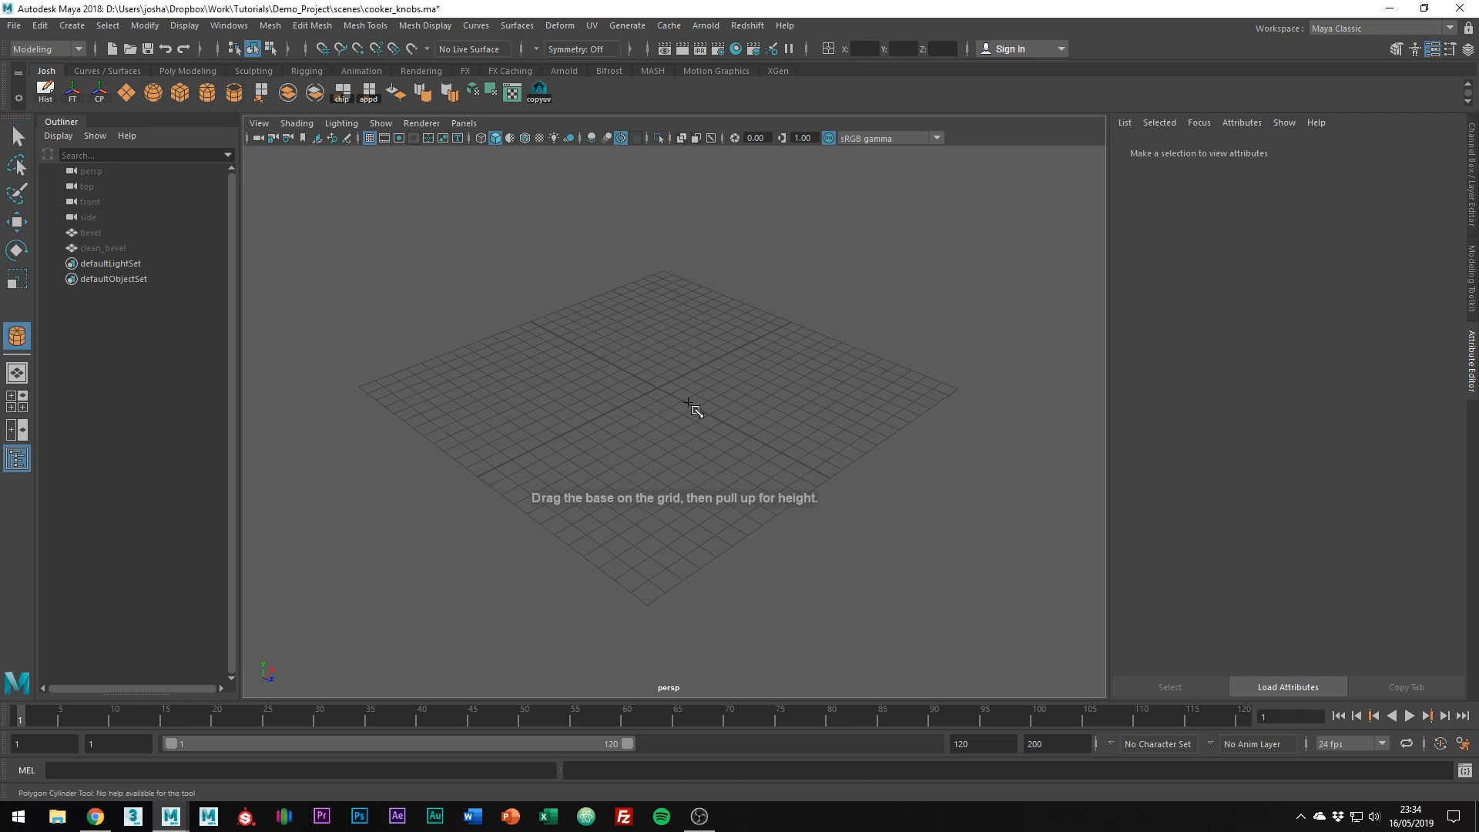
pyautogui.moveTo(693, 408); pyautogui.dragTo(726, 368)
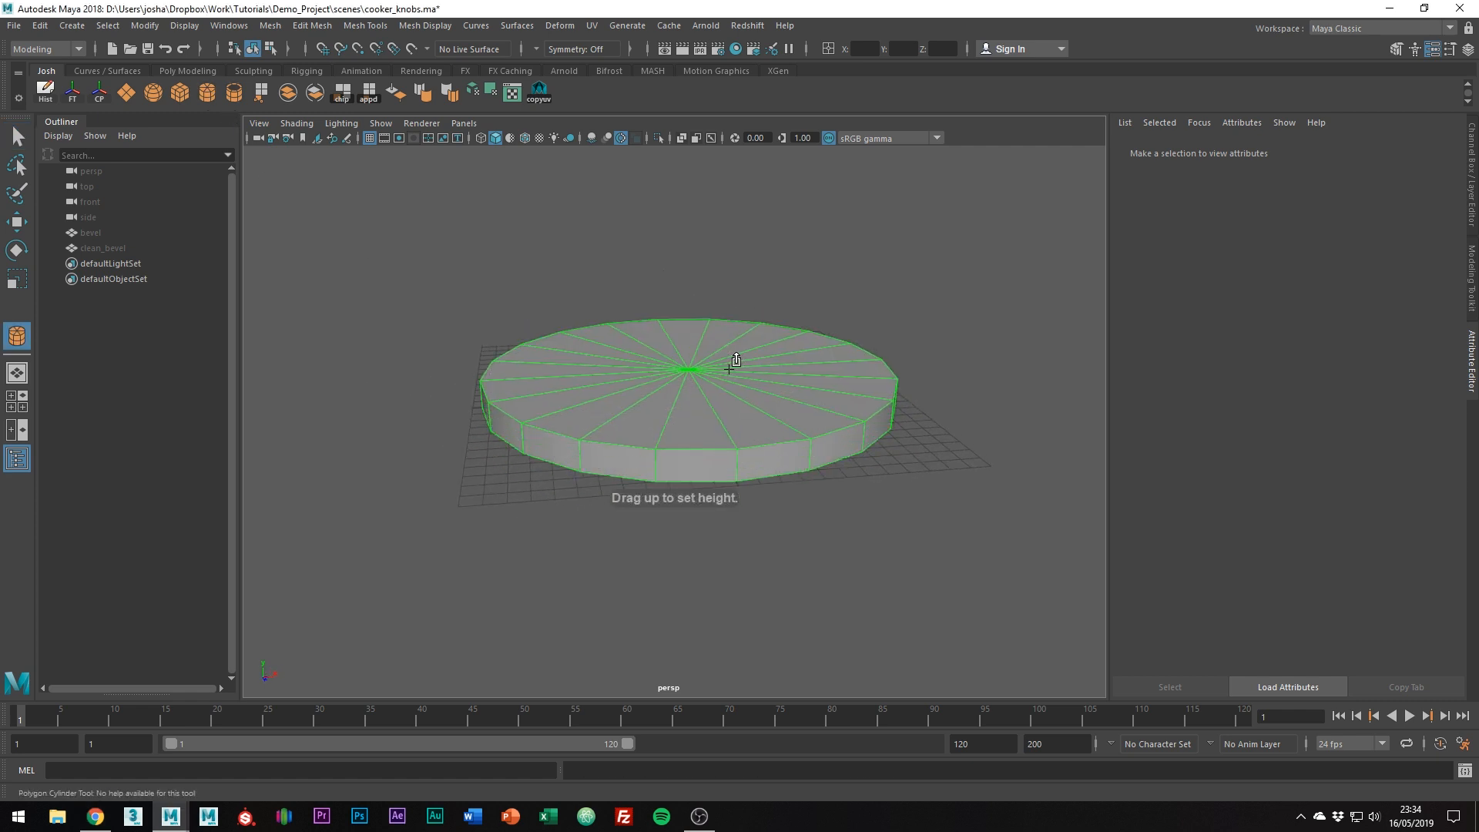
pyautogui.moveTo(726, 368); pyautogui.dragTo(731, 316)
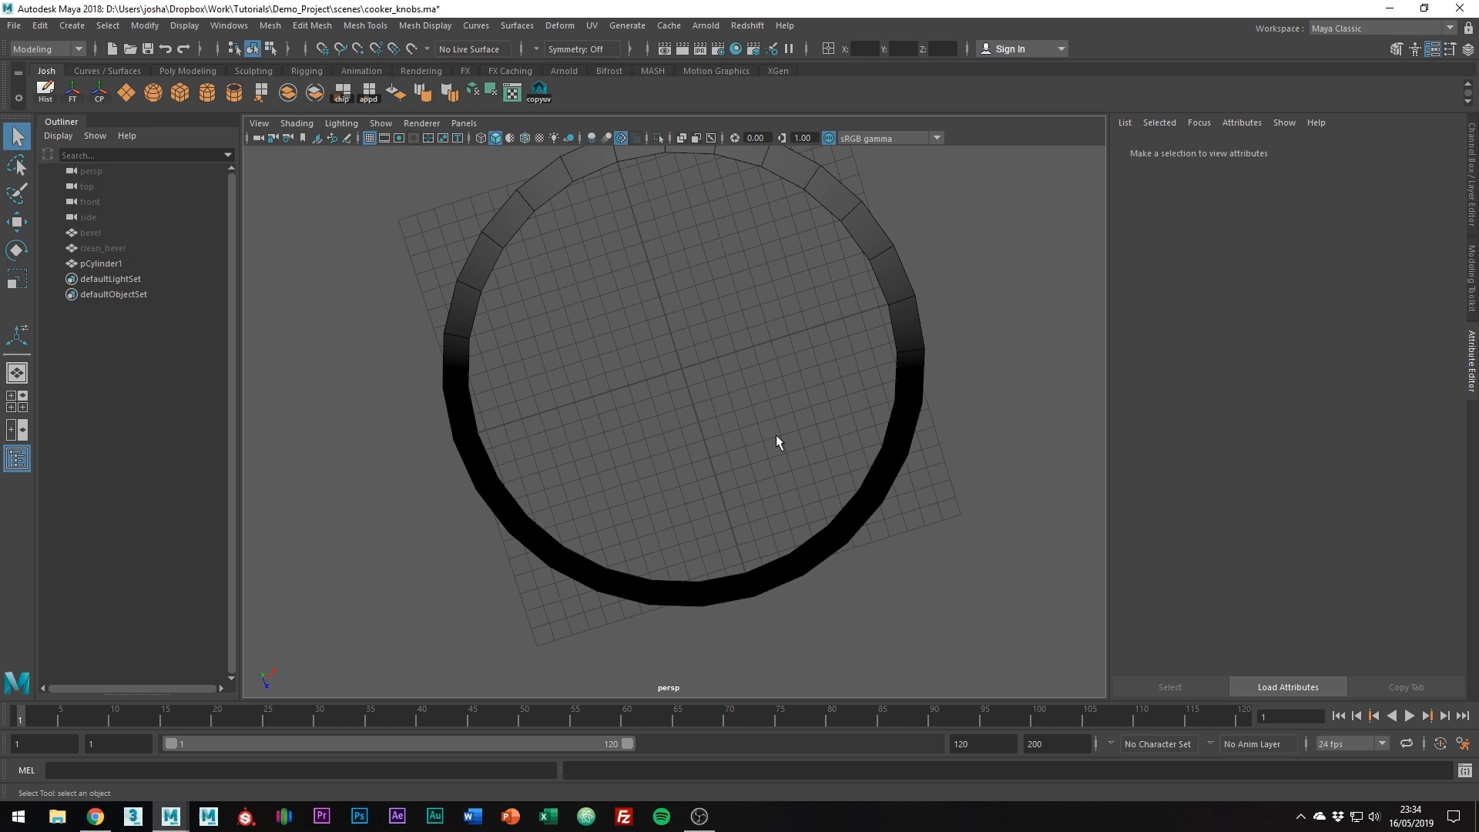
# - Fill the cylinder's open top rim with a new cap using Fill Hole
pyautogui.moveTo(778, 442); pyautogui.dragTo(795, 201)
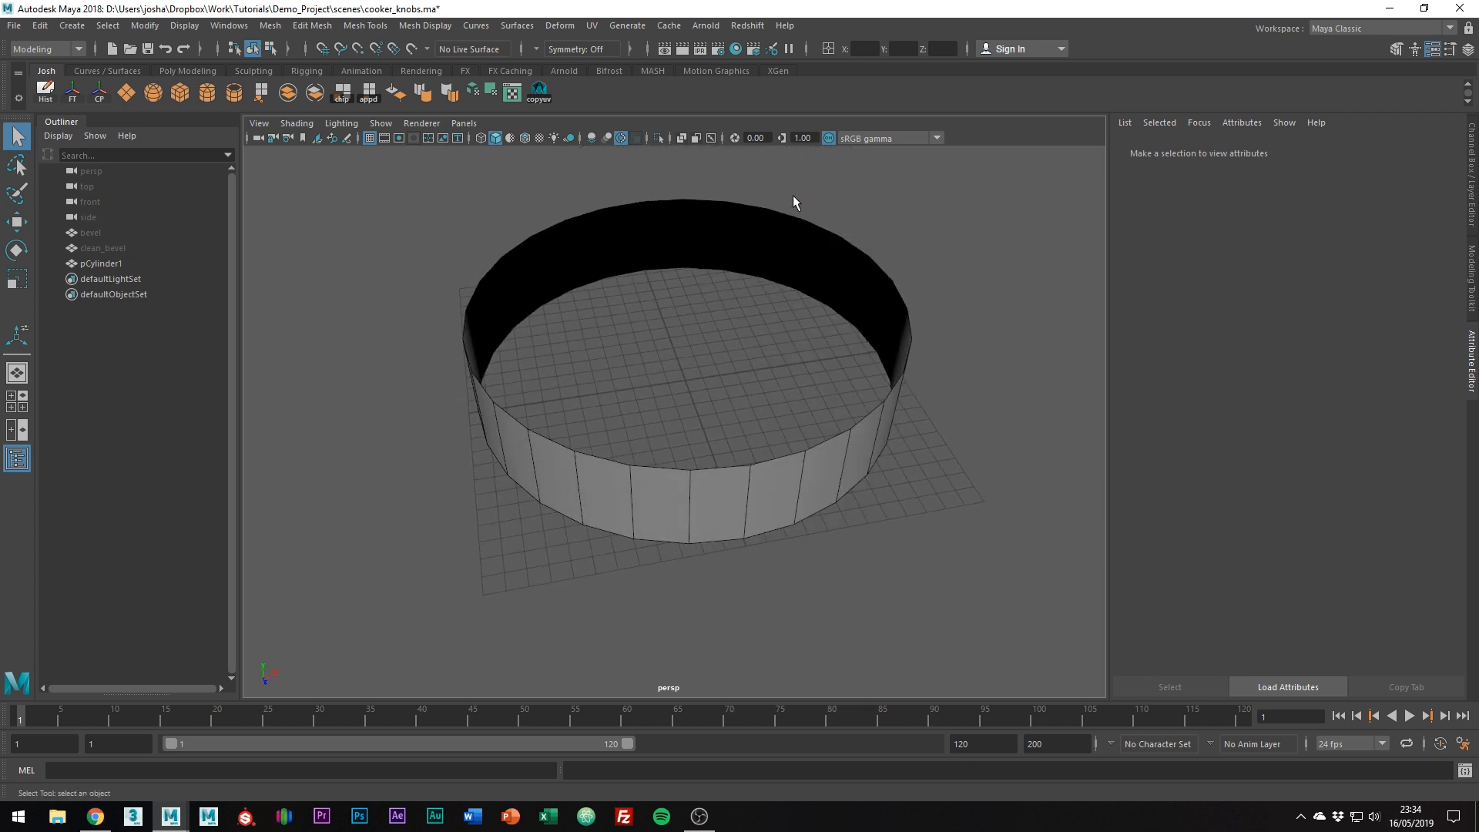
pyautogui.rightClick(786, 209)
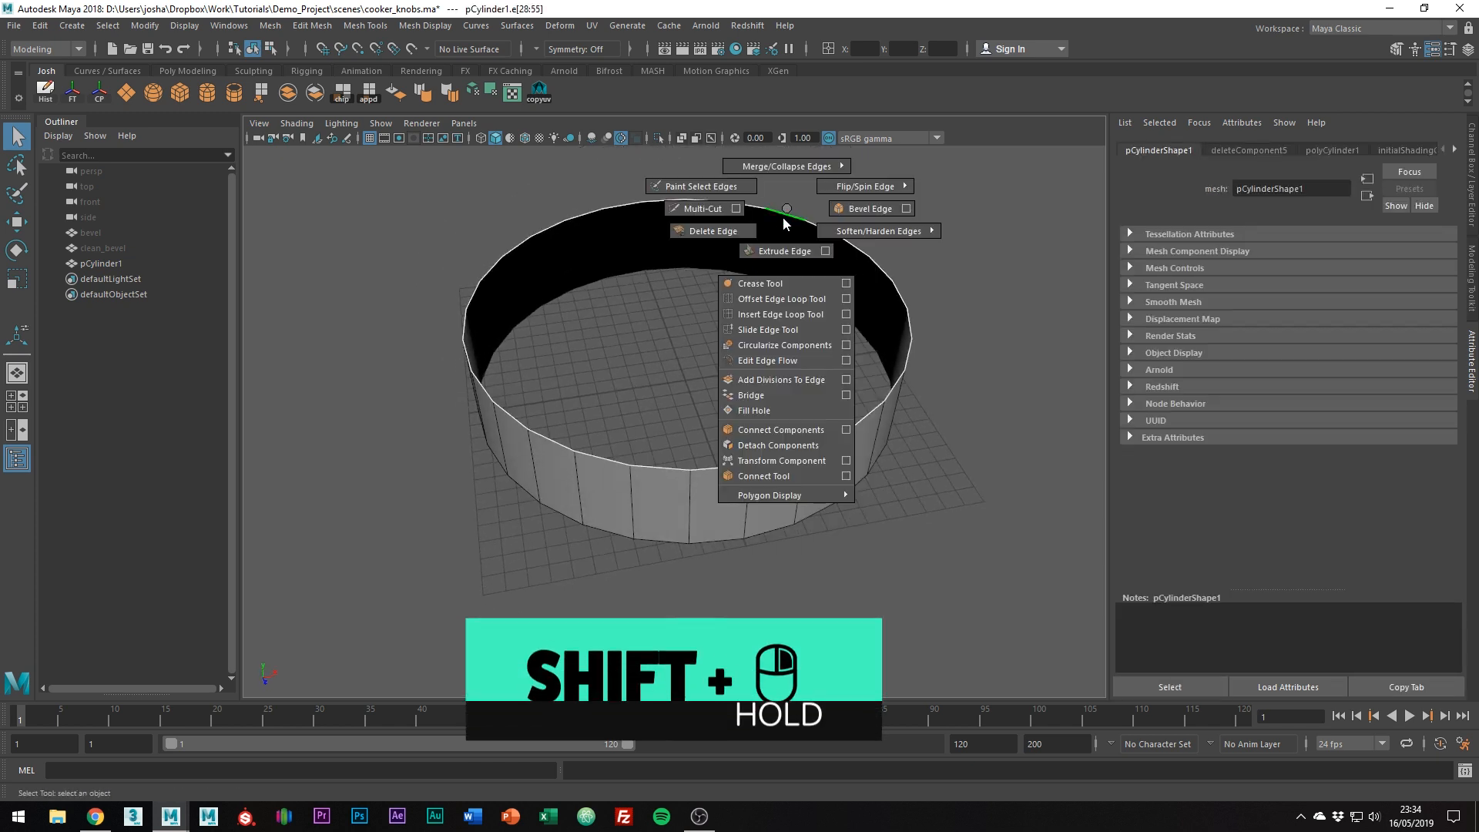
pyautogui.click(753, 411)
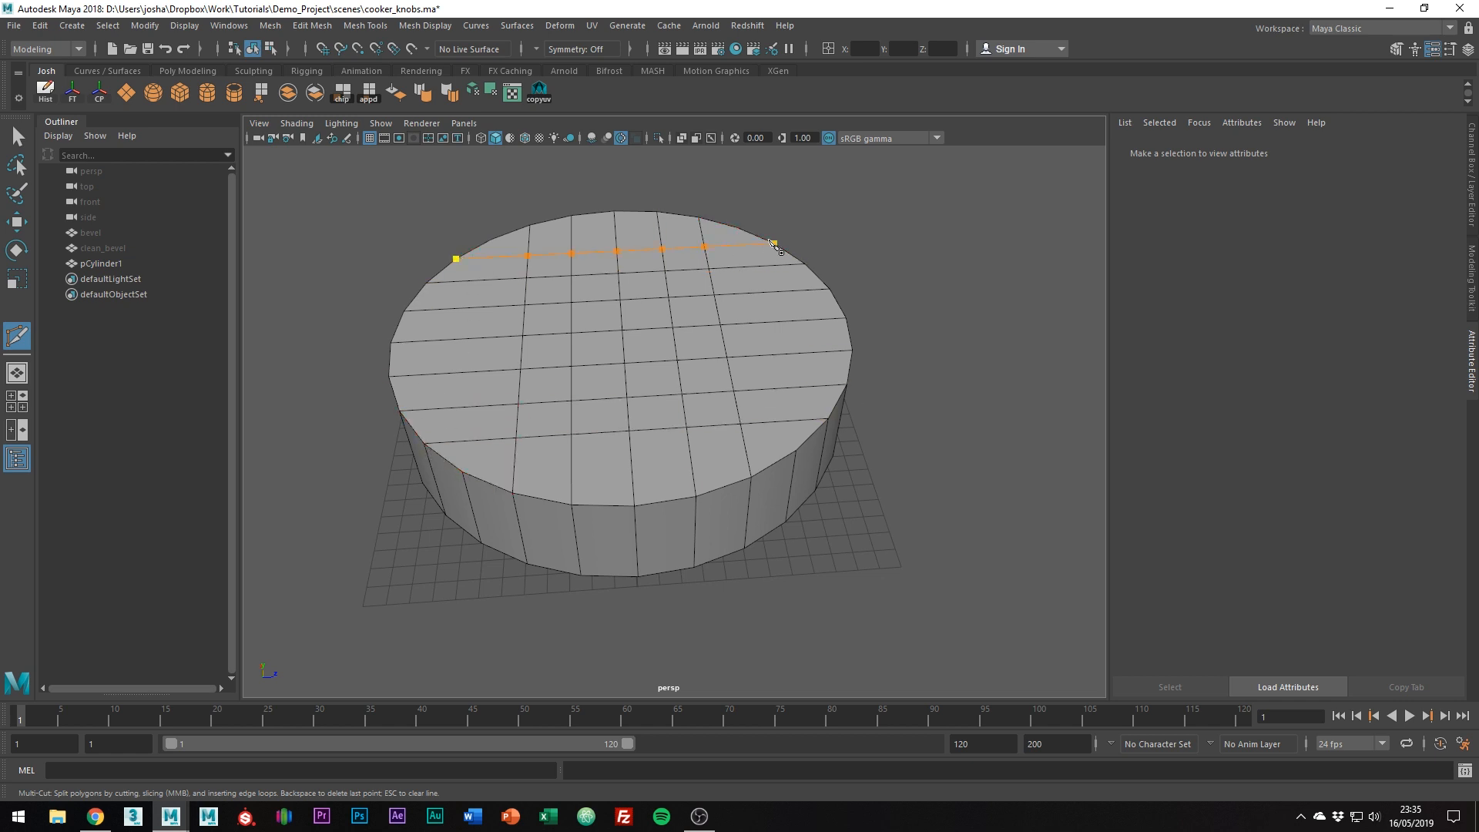
# - Finish the top cut, paint-select the middle face strip, and select the ridge's top vertices for sloping
pyautogui.press('3')
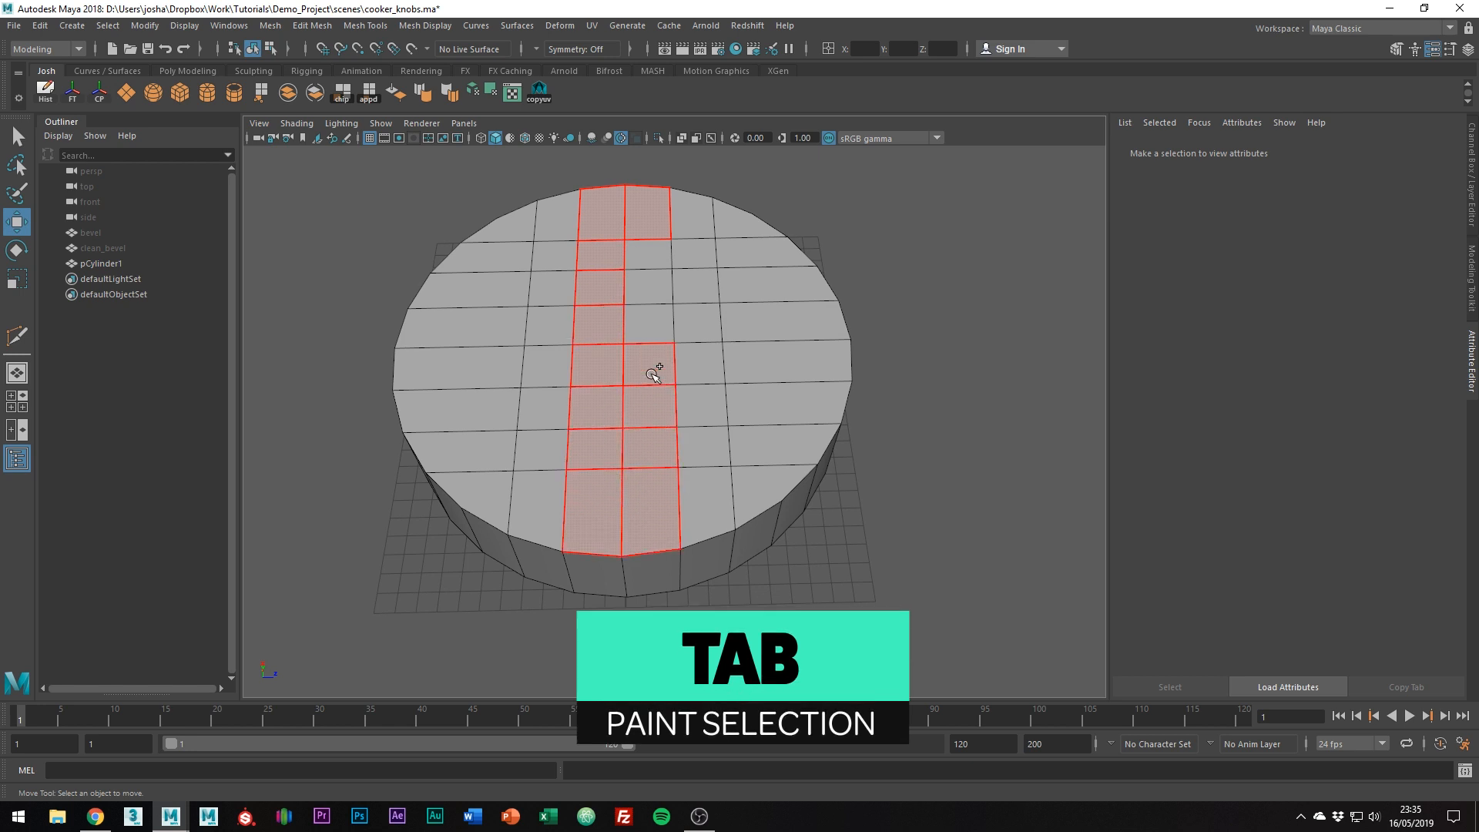
pyautogui.press('tab')
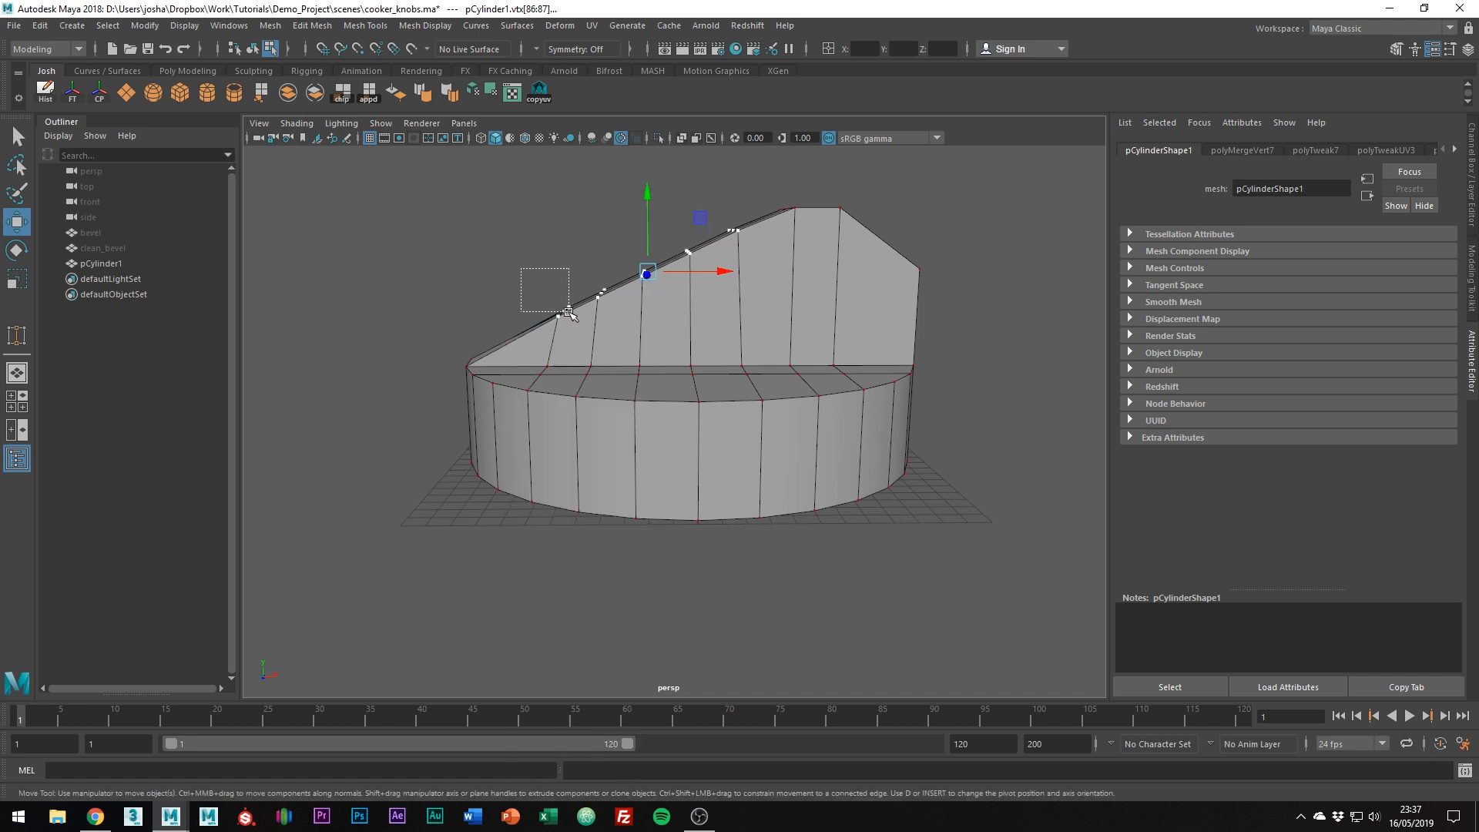
pyautogui.moveTo(647, 272); pyautogui.dragTo(495, 321)
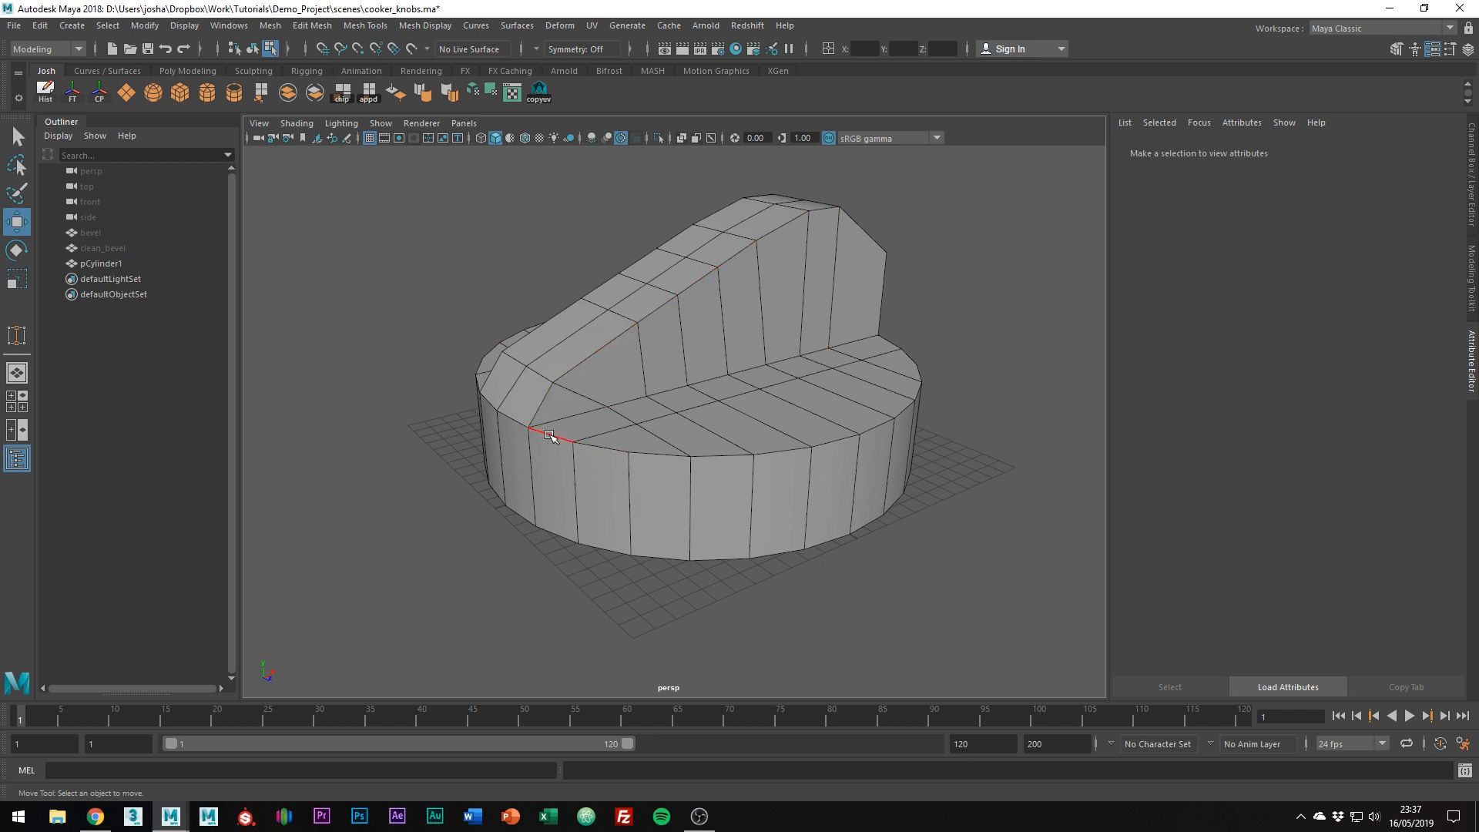
# - Select the hard edges around the base rim and ridge and bevel them
pyautogui.moveTo(661, 377); pyautogui.dragTo(679, 415)
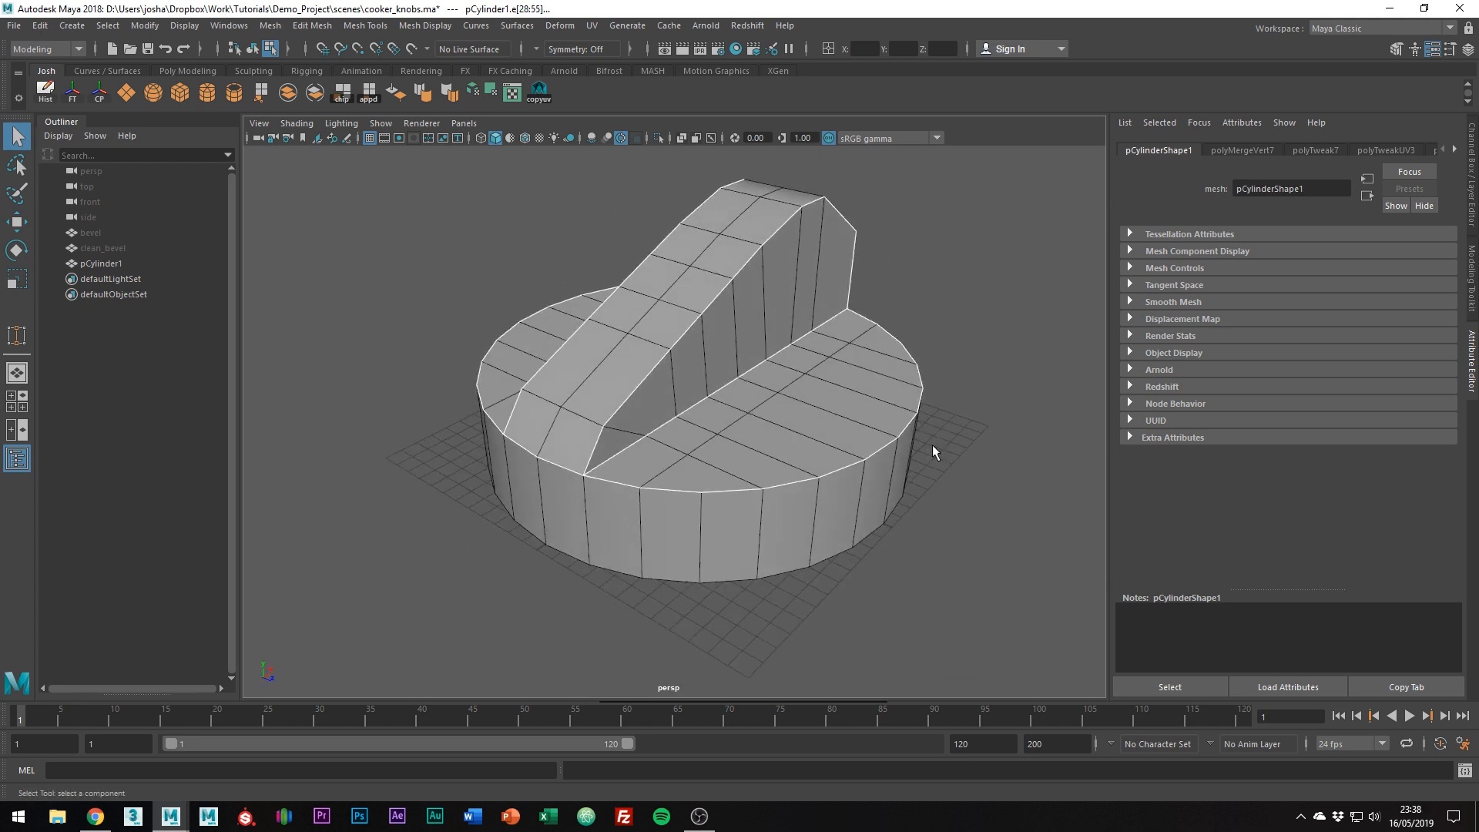
pyautogui.press('ctrl+b')
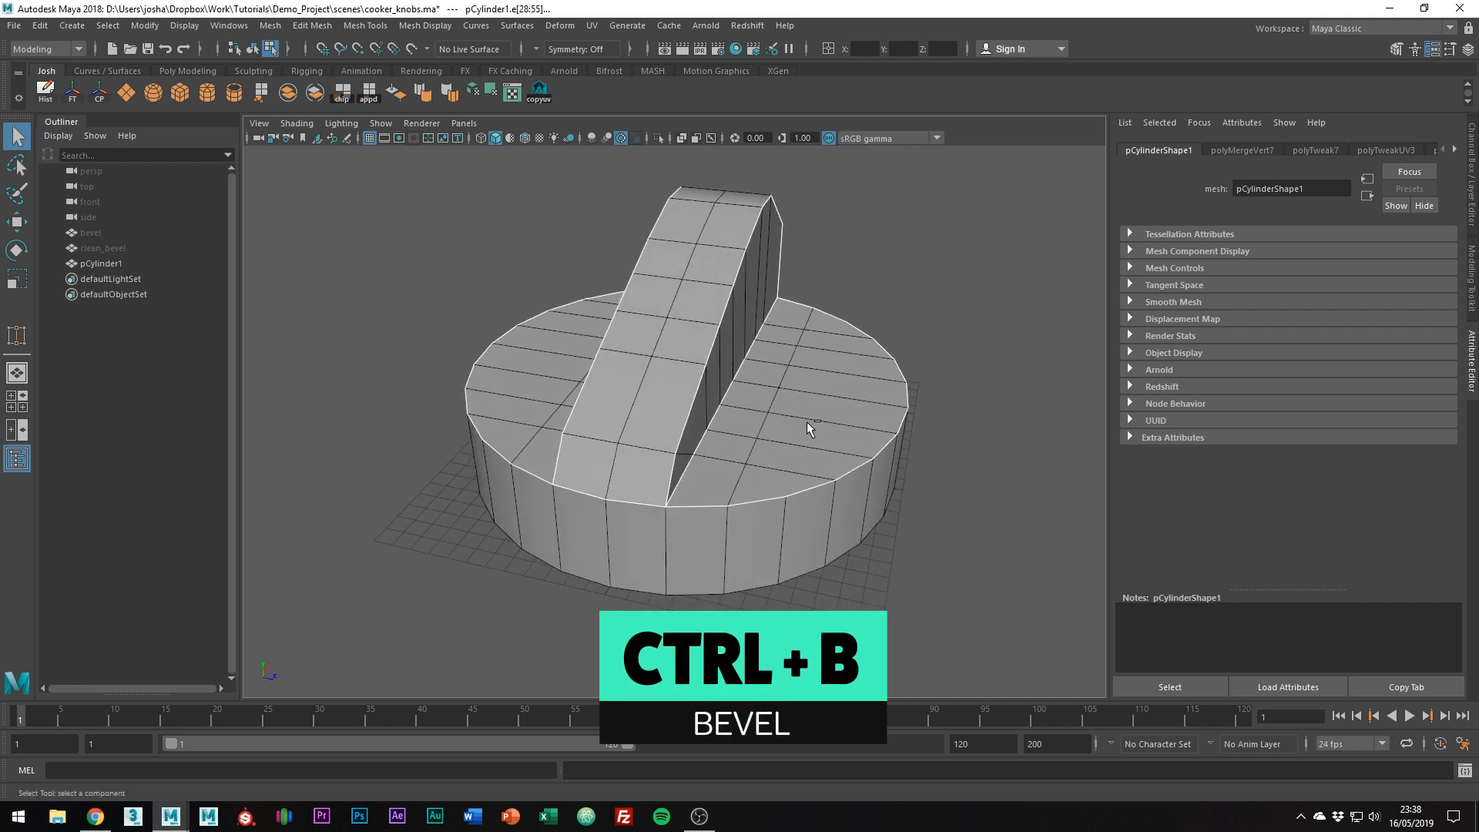
pyautogui.press('ctrl+b')
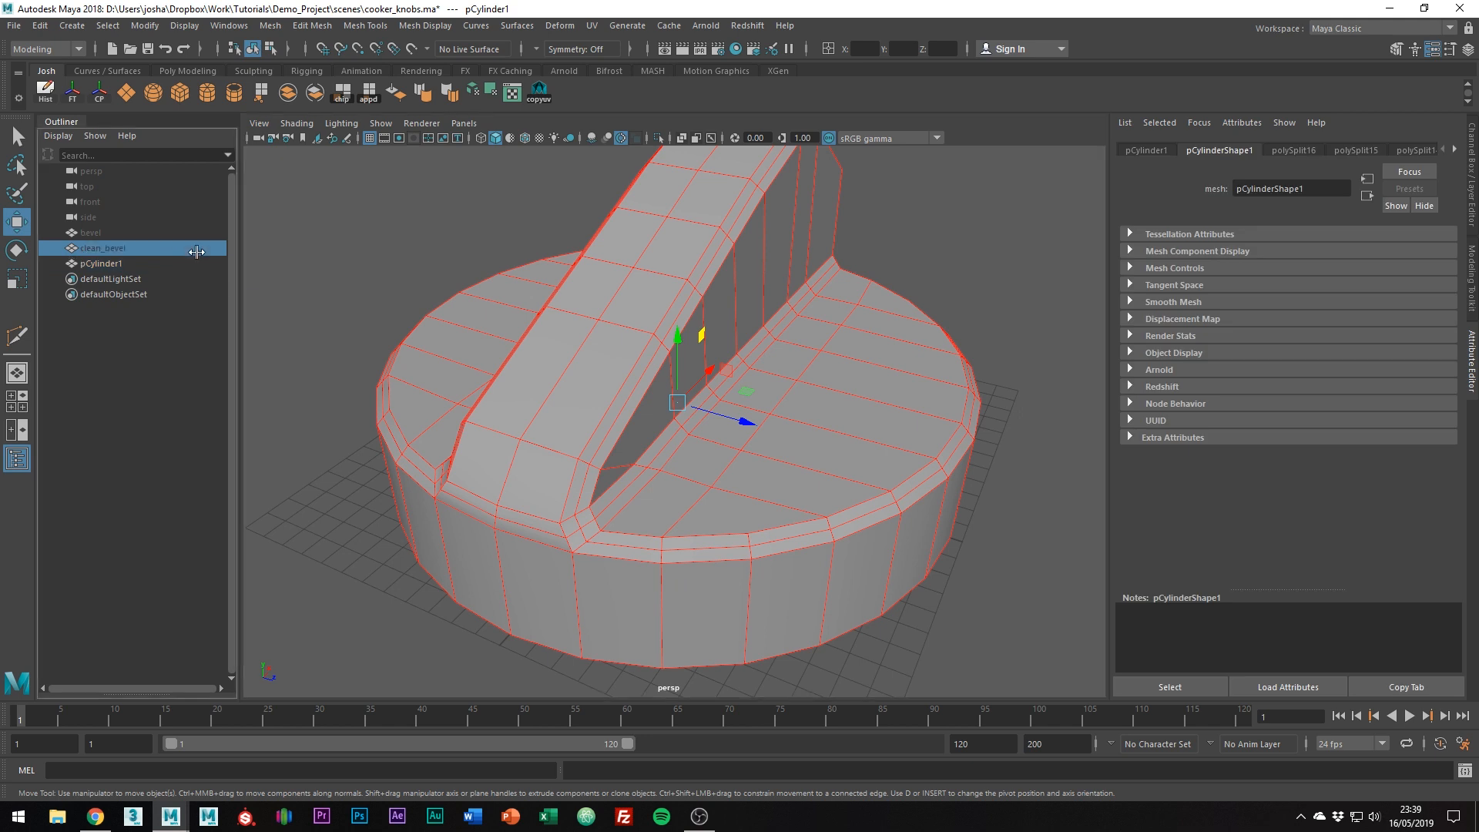
# - Unhide the dark reference knobs, orbit to inspect them, and bring up material options on the knob
pyautogui.click(91, 232)
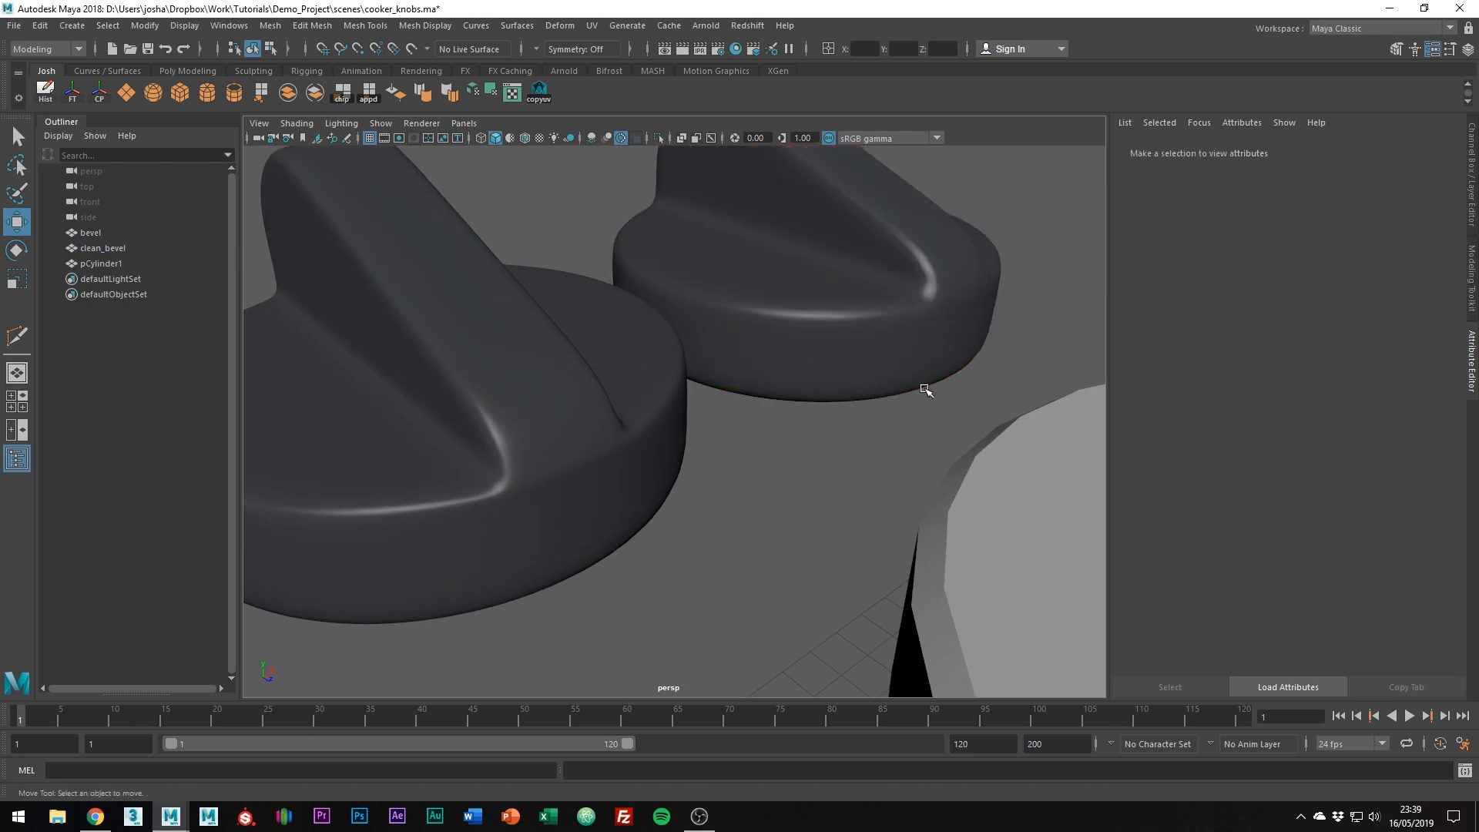
pyautogui.moveTo(925, 390); pyautogui.dragTo(823, 402)
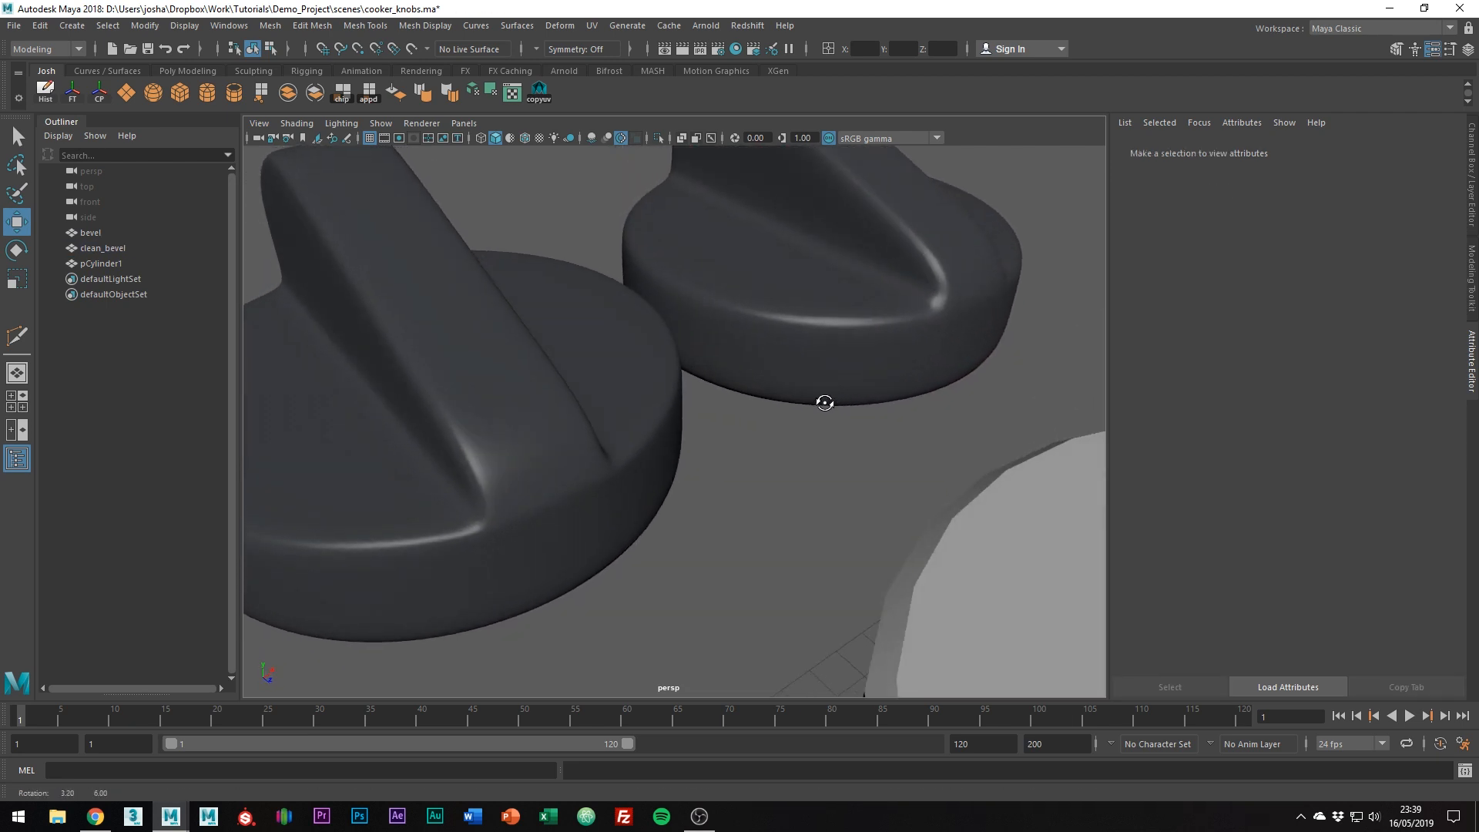
pyautogui.moveTo(825, 403); pyautogui.dragTo(865, 394)
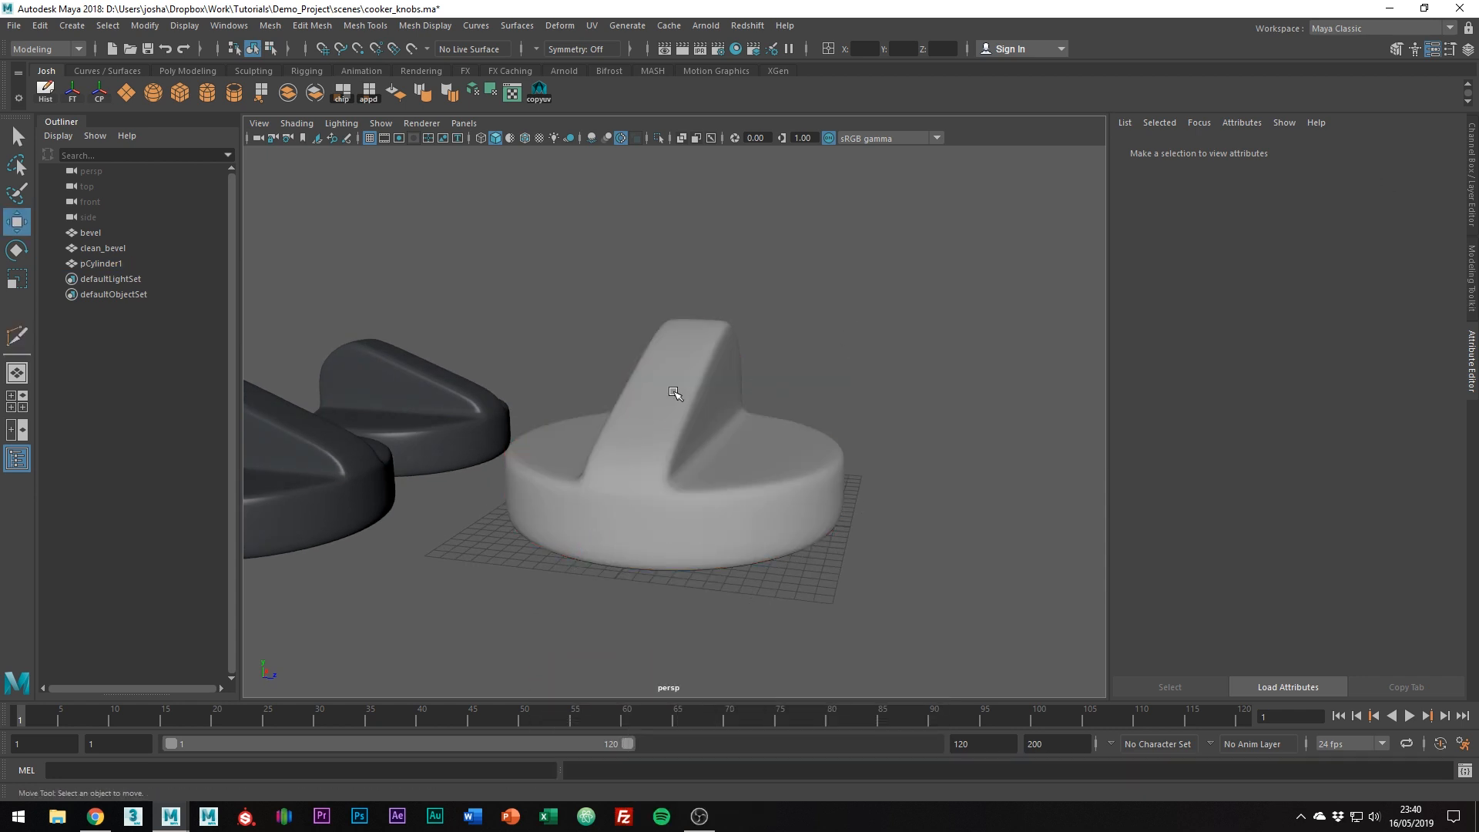
pyautogui.rightClick(675, 394)
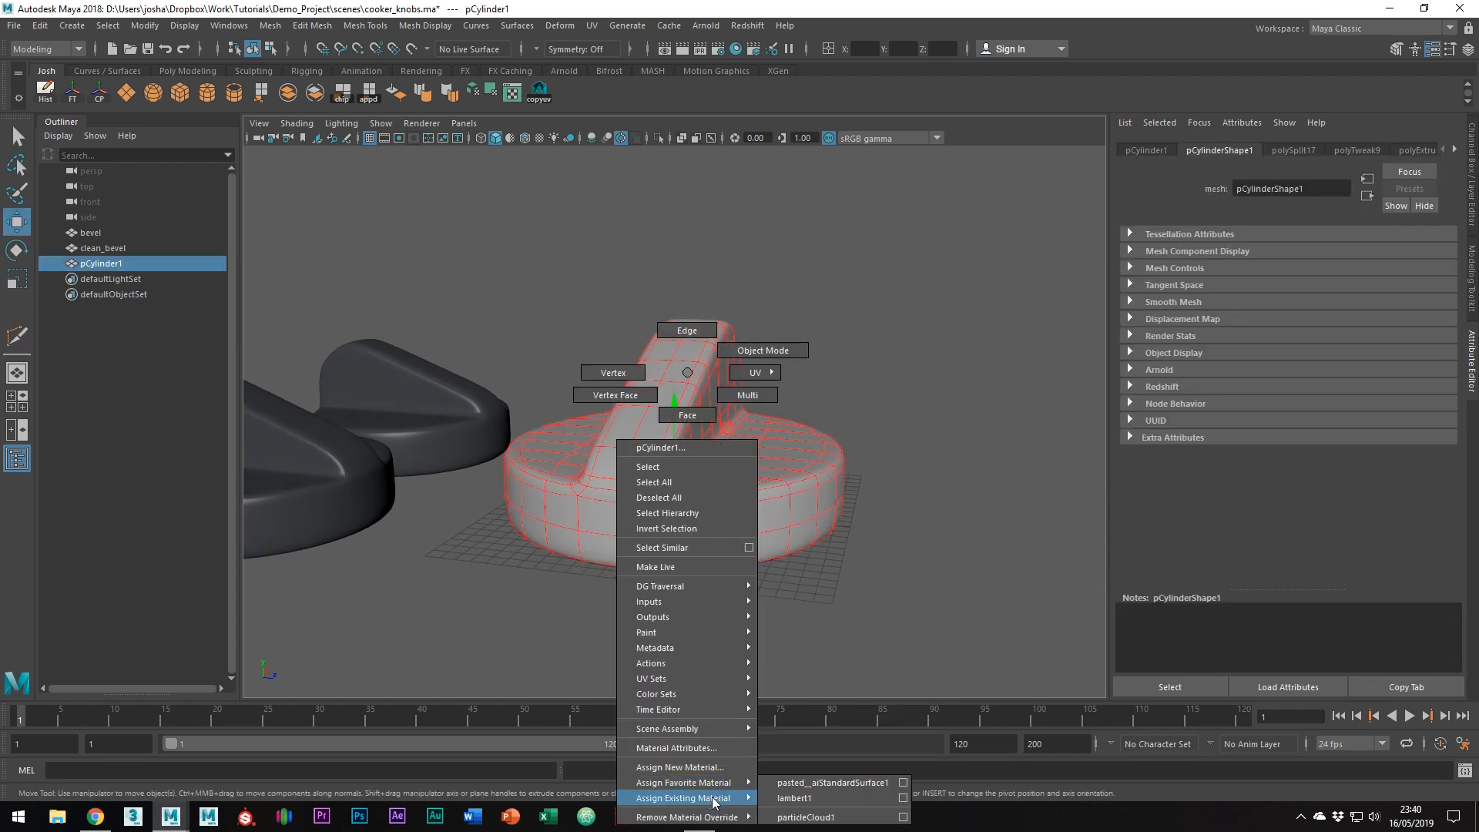